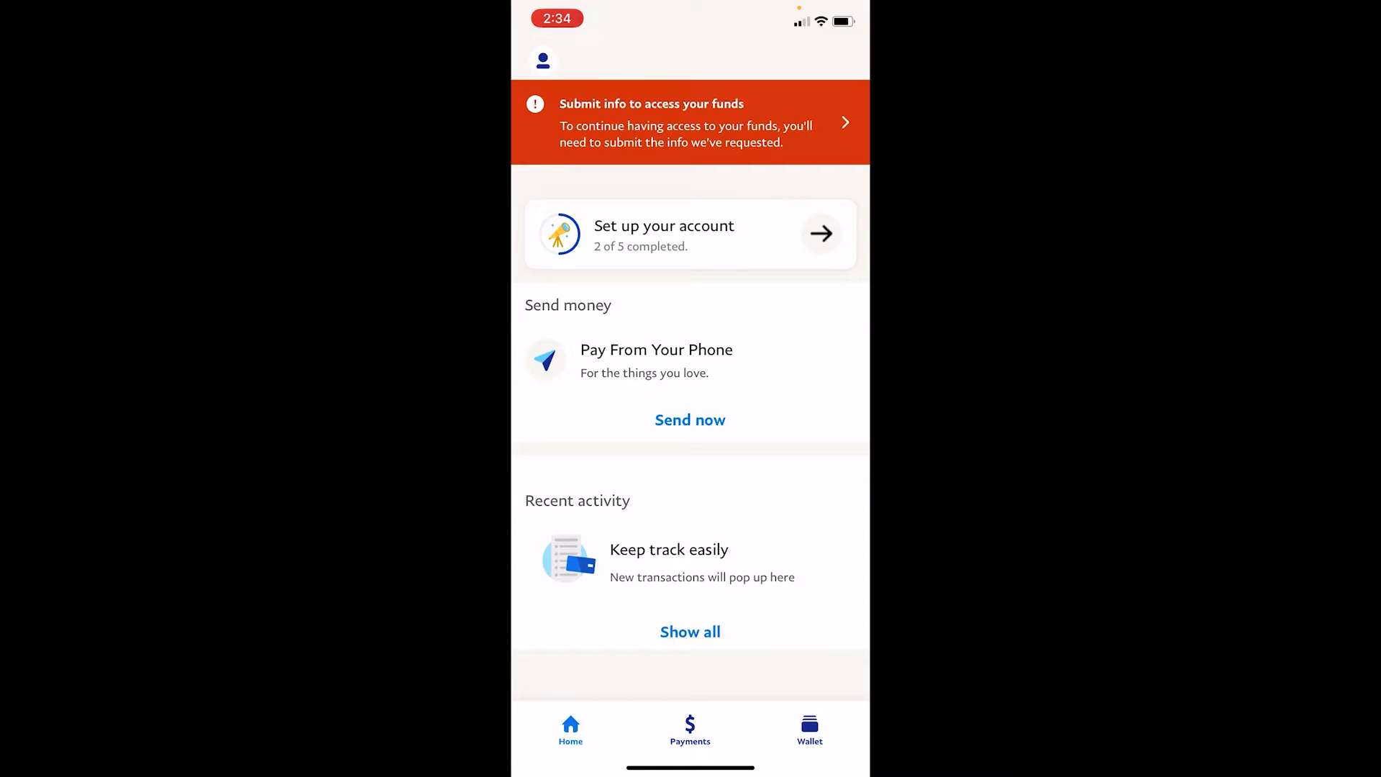
# - Switch from the PayPal home screen to the Wallet section
pyautogui.click(809, 729)
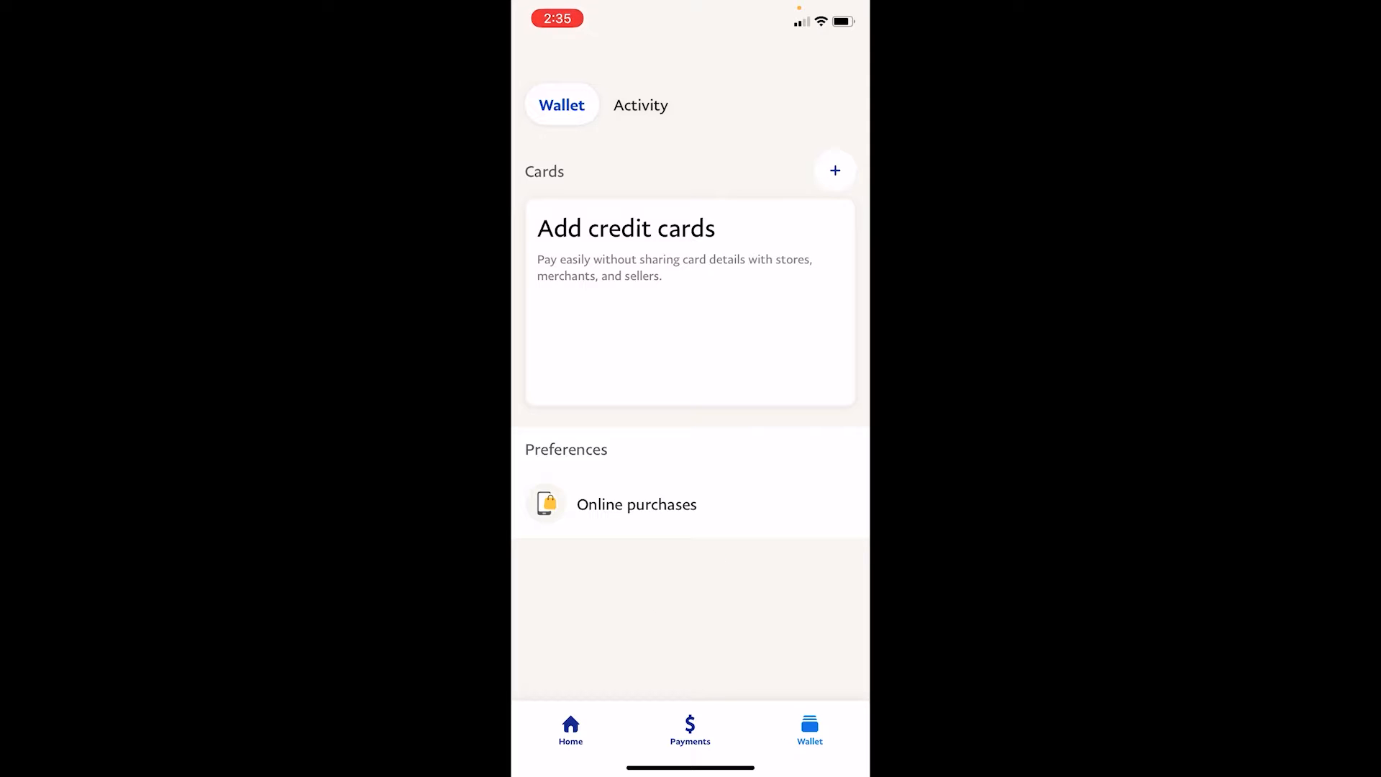
# - Start adding to the wallet and choose Banks rather than a debit/credit card
pyautogui.click(835, 170)
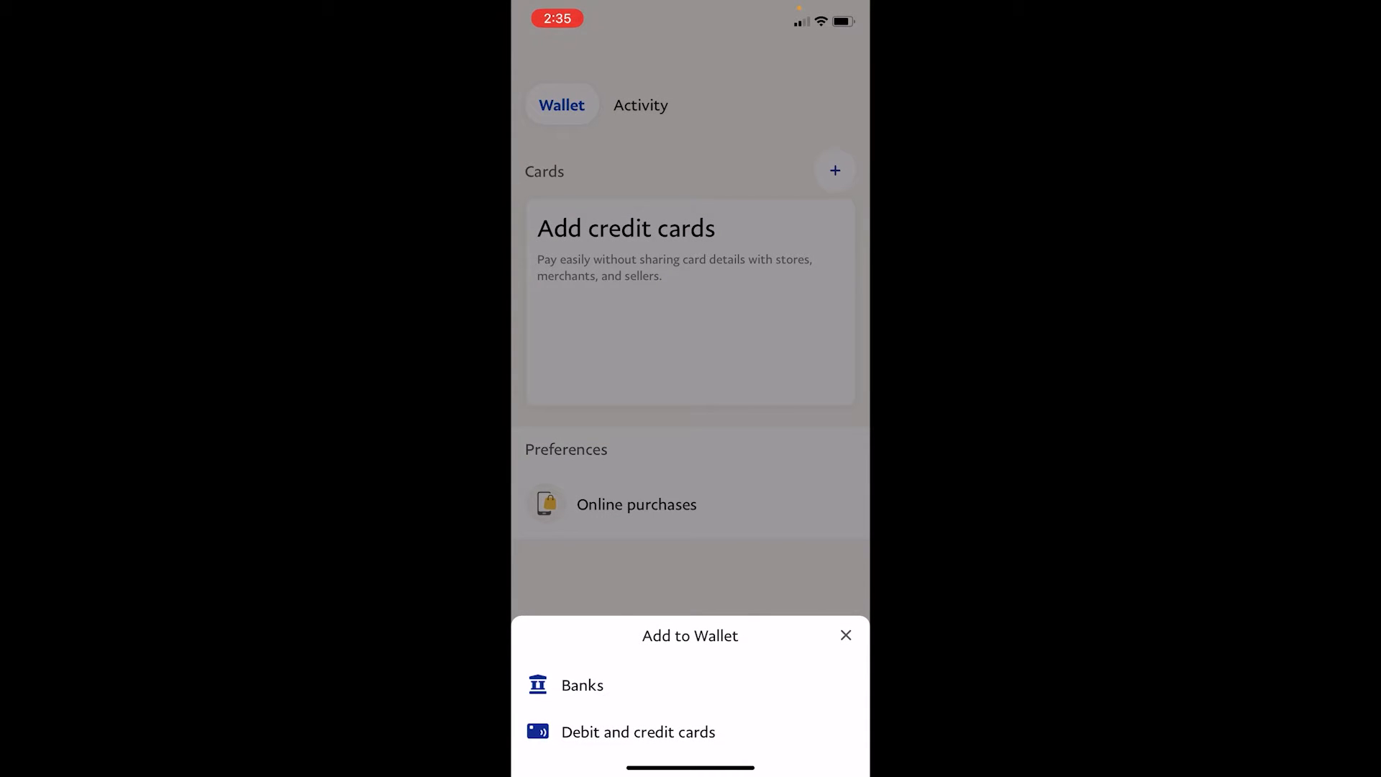
pyautogui.click(582, 685)
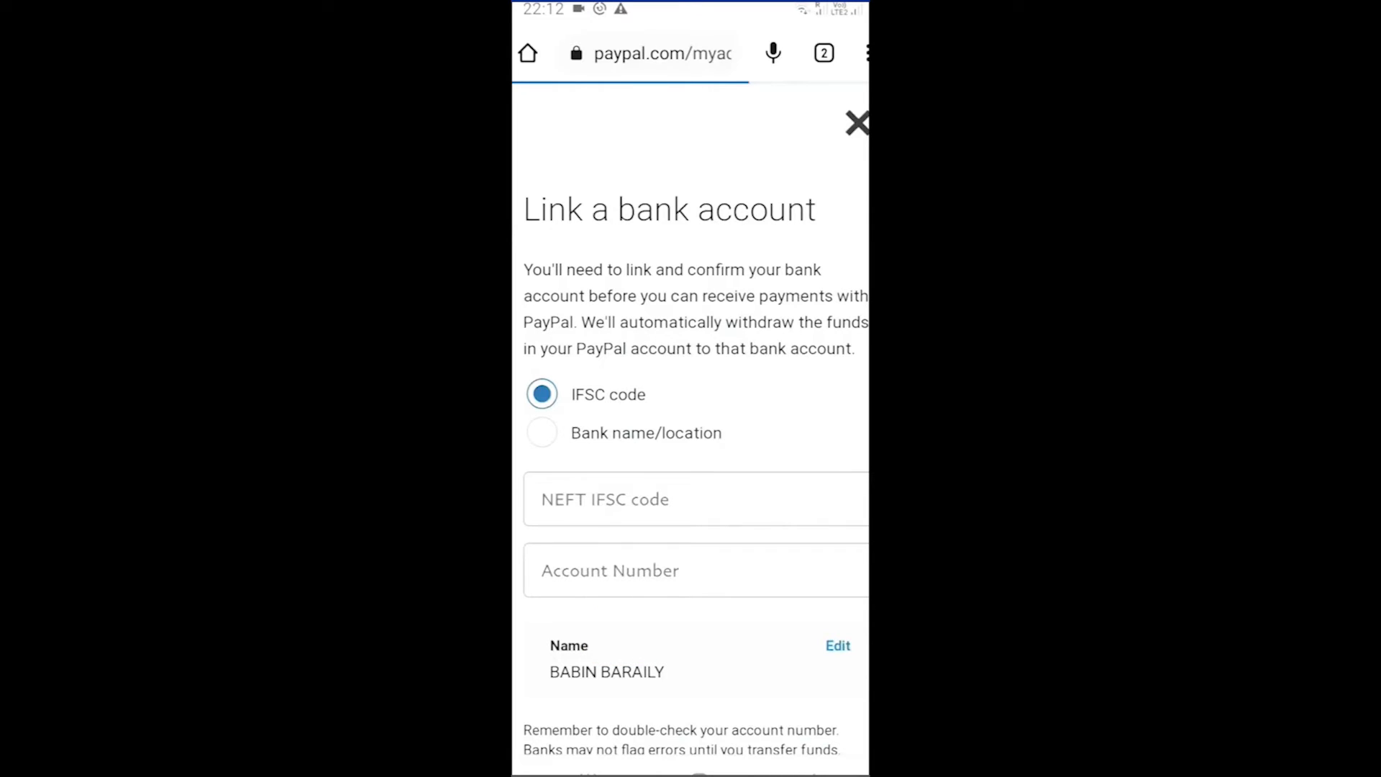
# - Scroll the bank-linking form down to the Link Your Bank button, keeping IFSC code selected
pyautogui.scroll(-3)
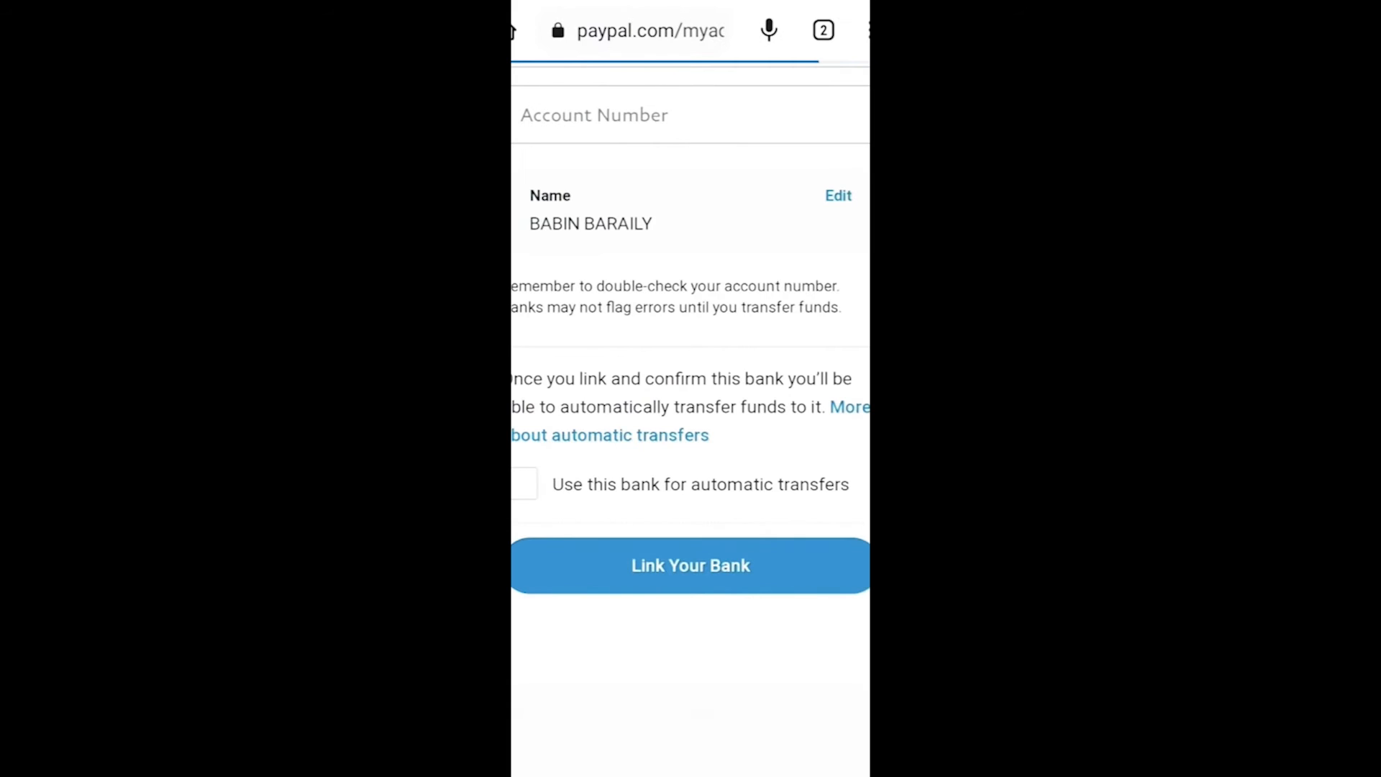